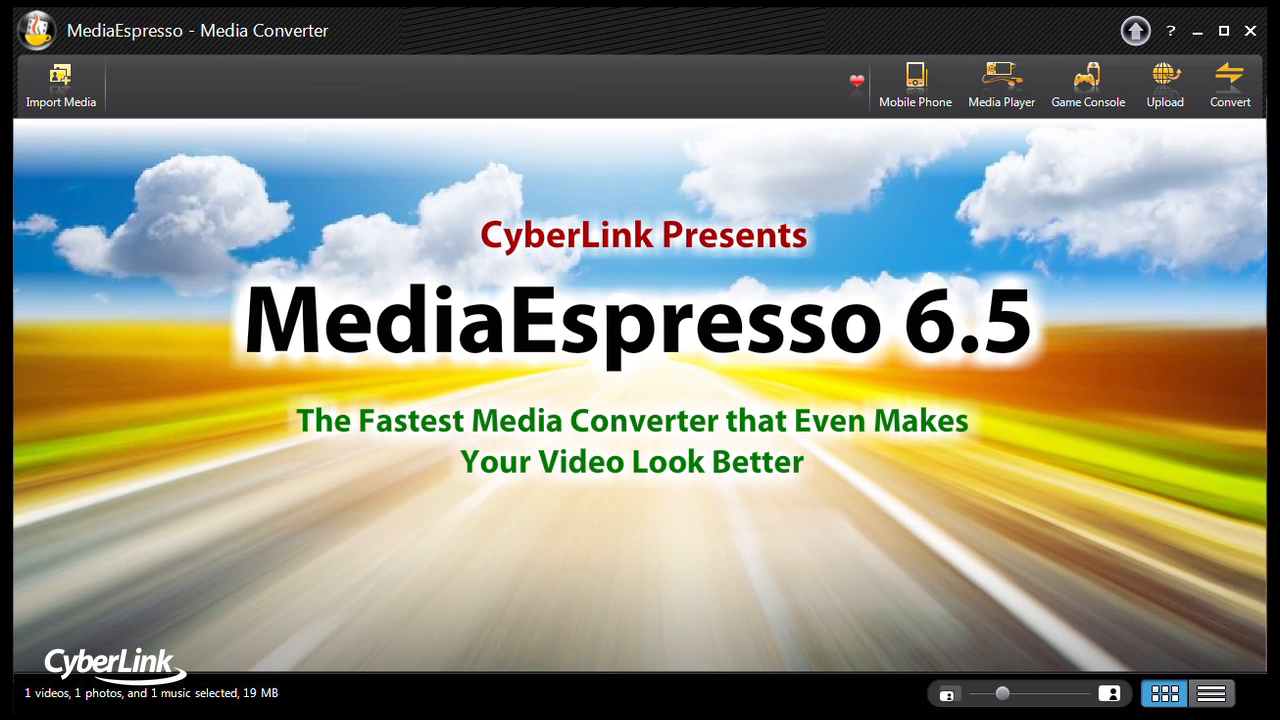
Step: Import the MEDIA folder from the Desktop by folder
{"action": "left_click", "coordinate": [60, 85]}
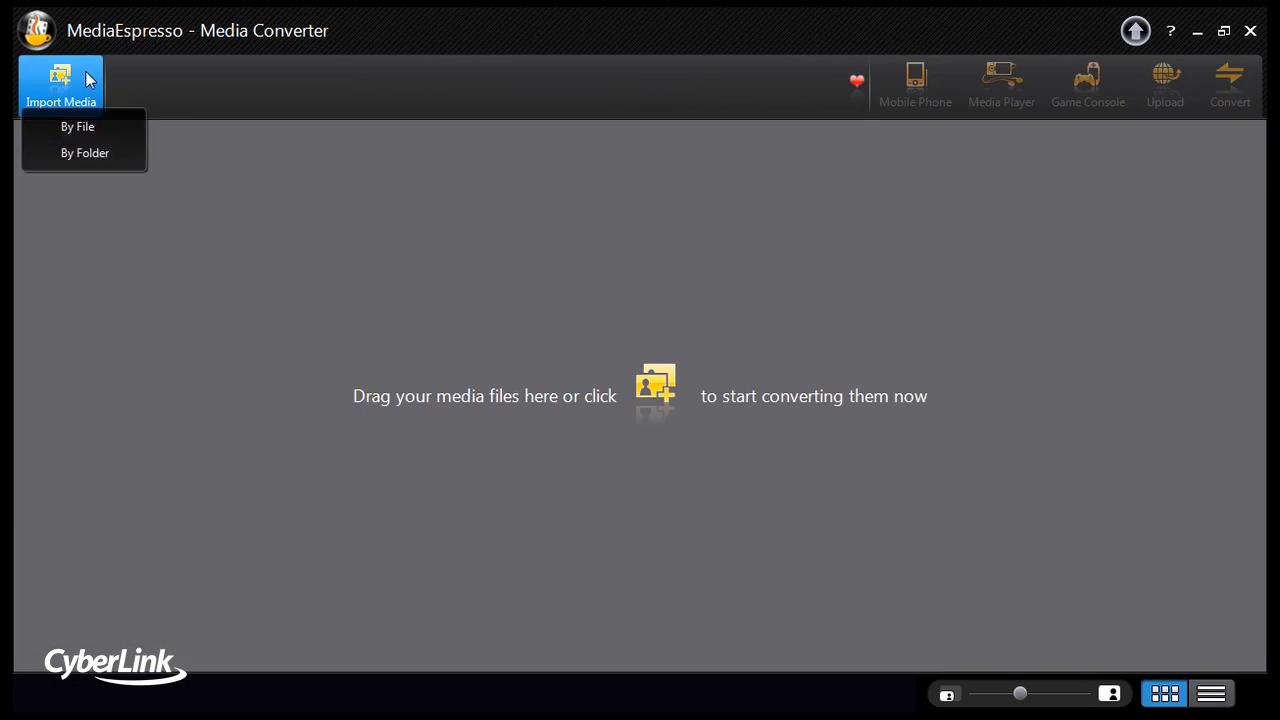
{"action": "mouse_move", "coordinate": [85, 152]}
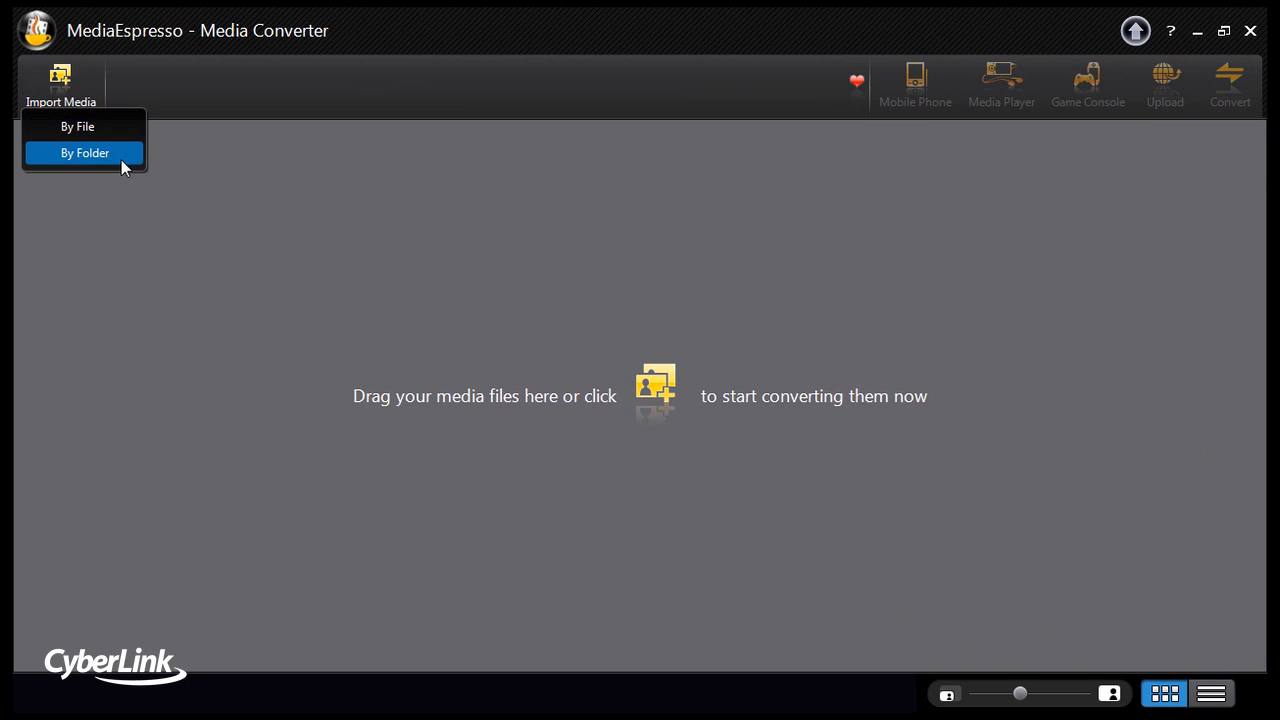
{"action": "left_click", "coordinate": [85, 152]}
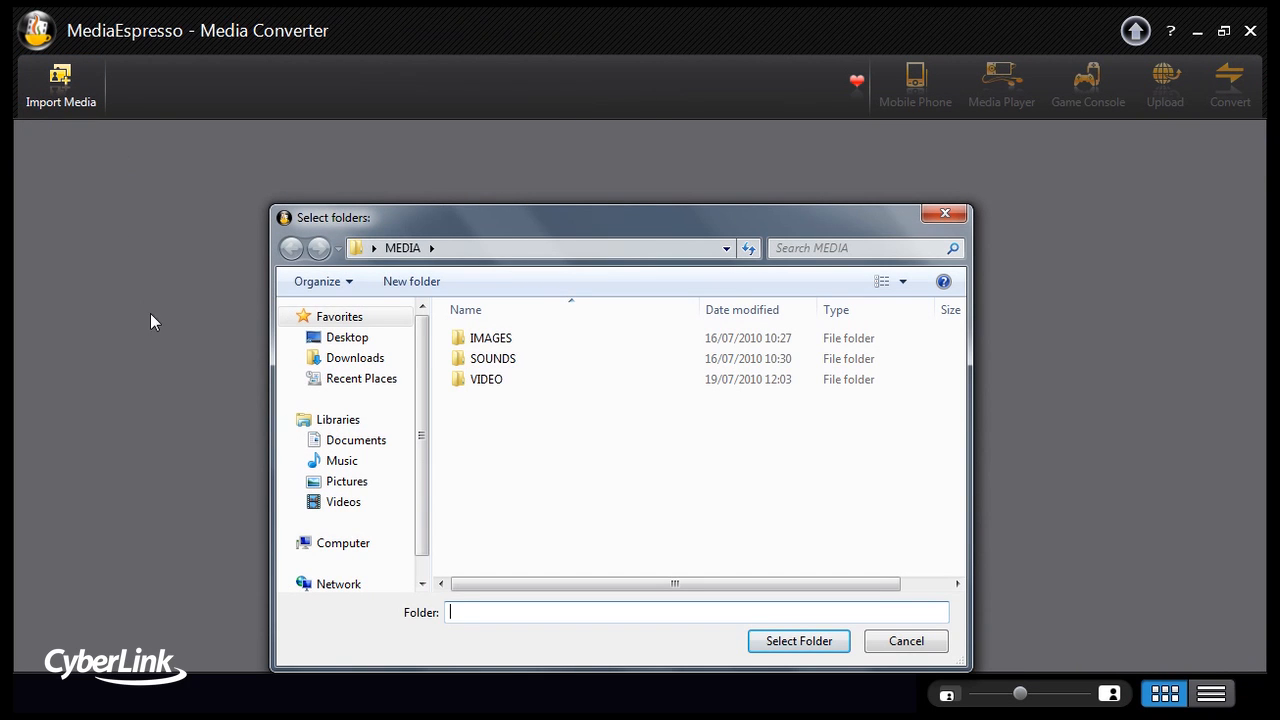
{"action": "left_click", "coordinate": [347, 337]}
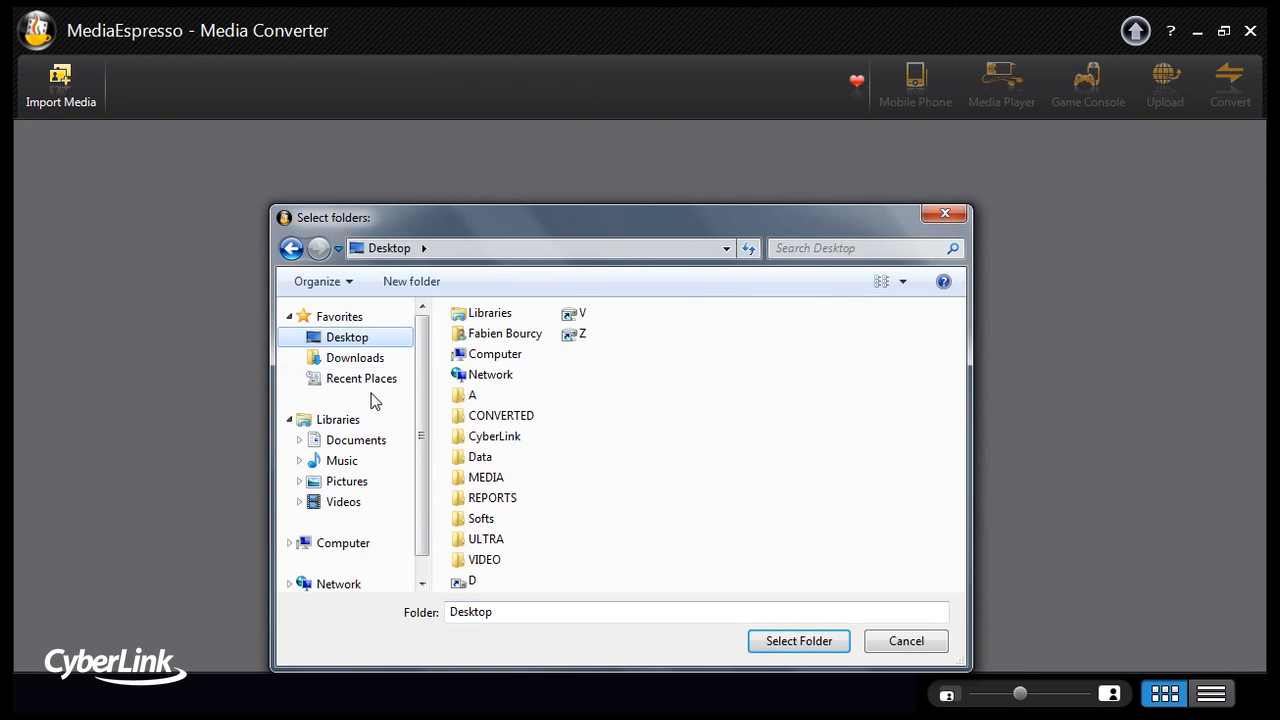
{"action": "left_click", "coordinate": [486, 477]}
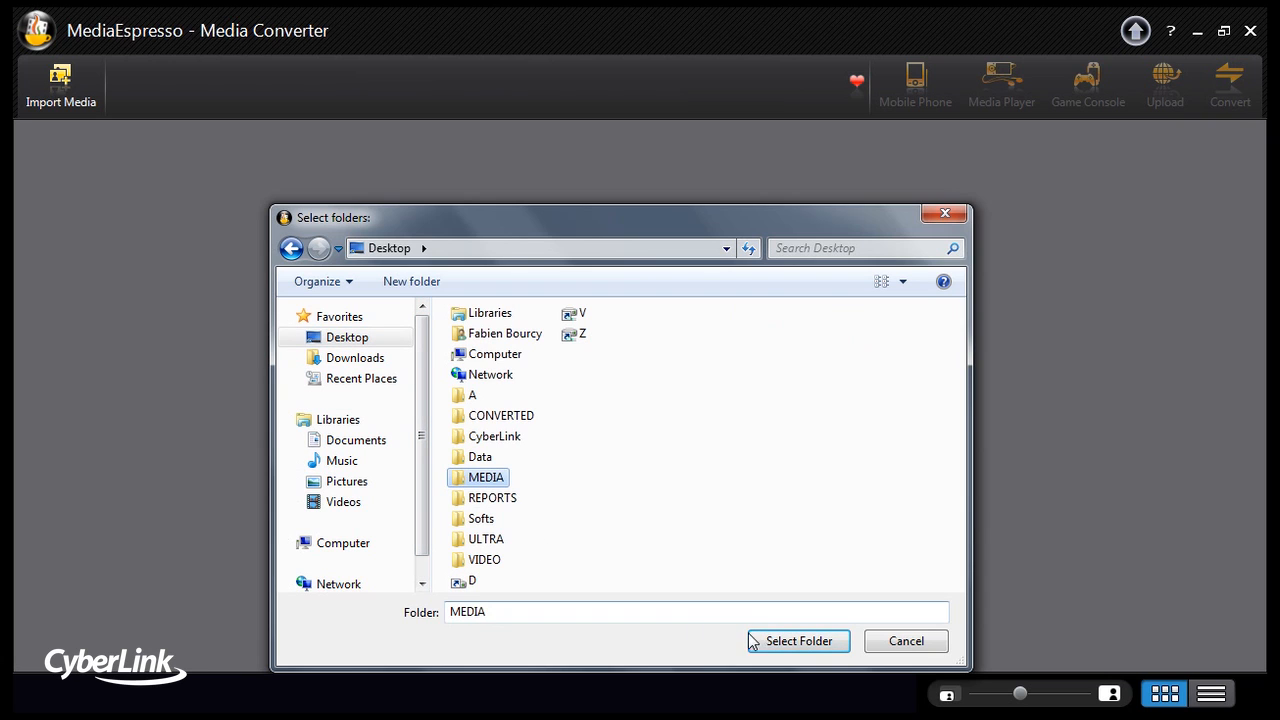
{"action": "left_click", "coordinate": [797, 641]}
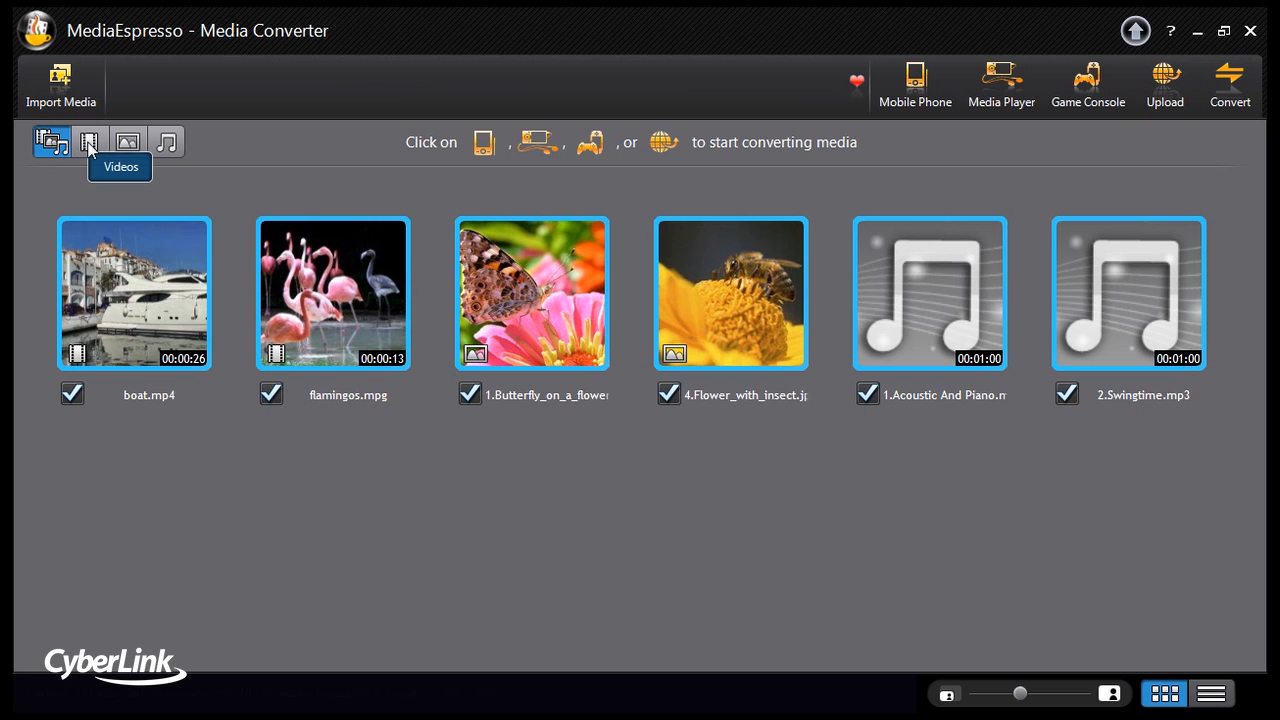
{"action": "left_click", "coordinate": [89, 141]}
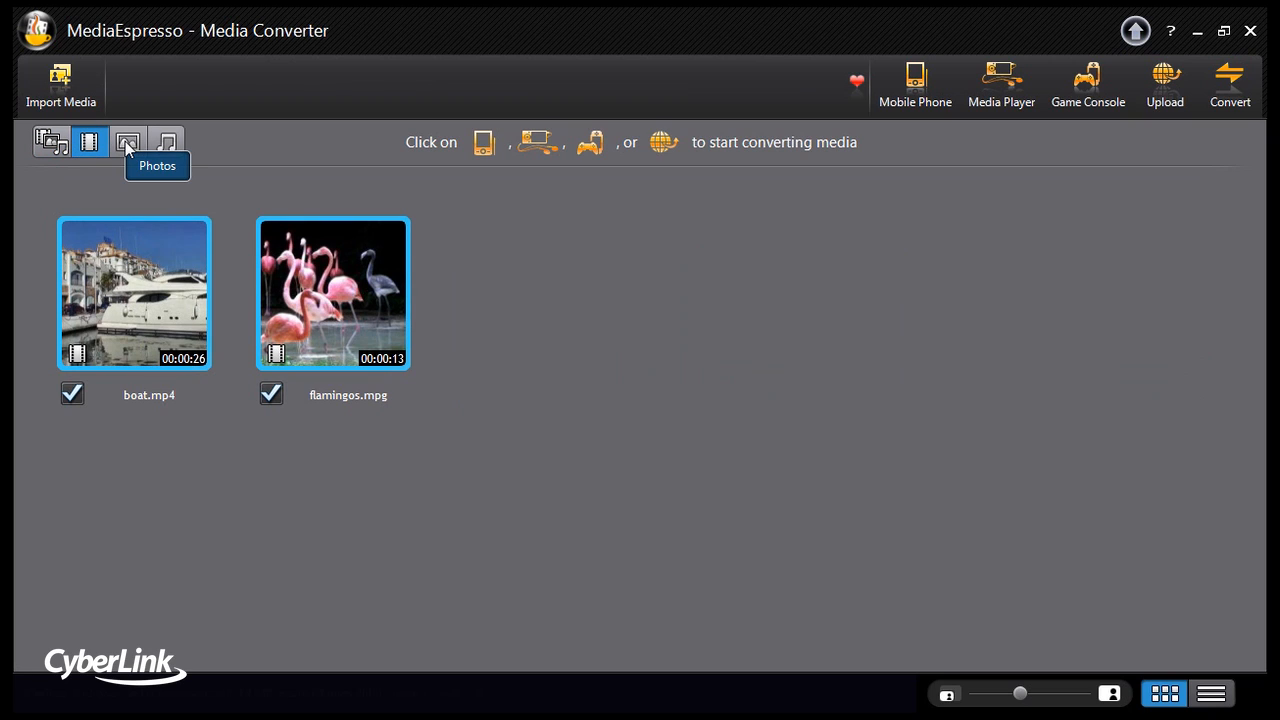
{"action": "left_click", "coordinate": [127, 141]}
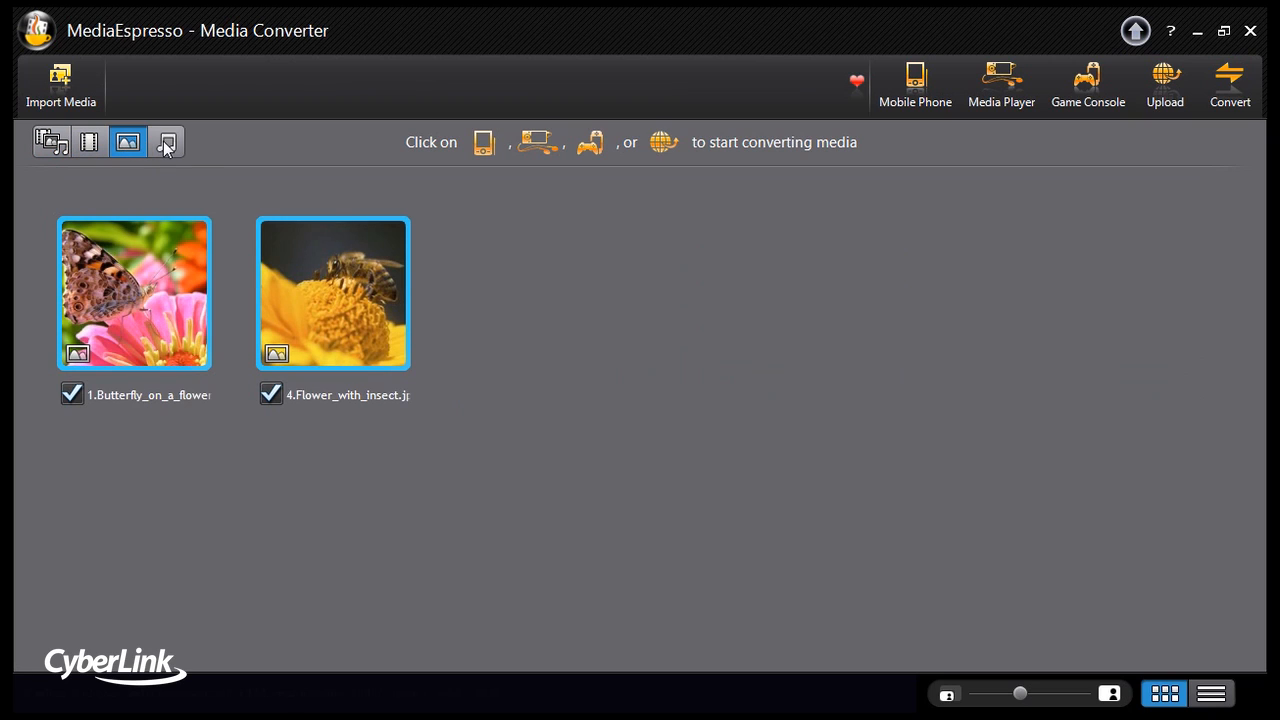
{"action": "left_click", "coordinate": [166, 141]}
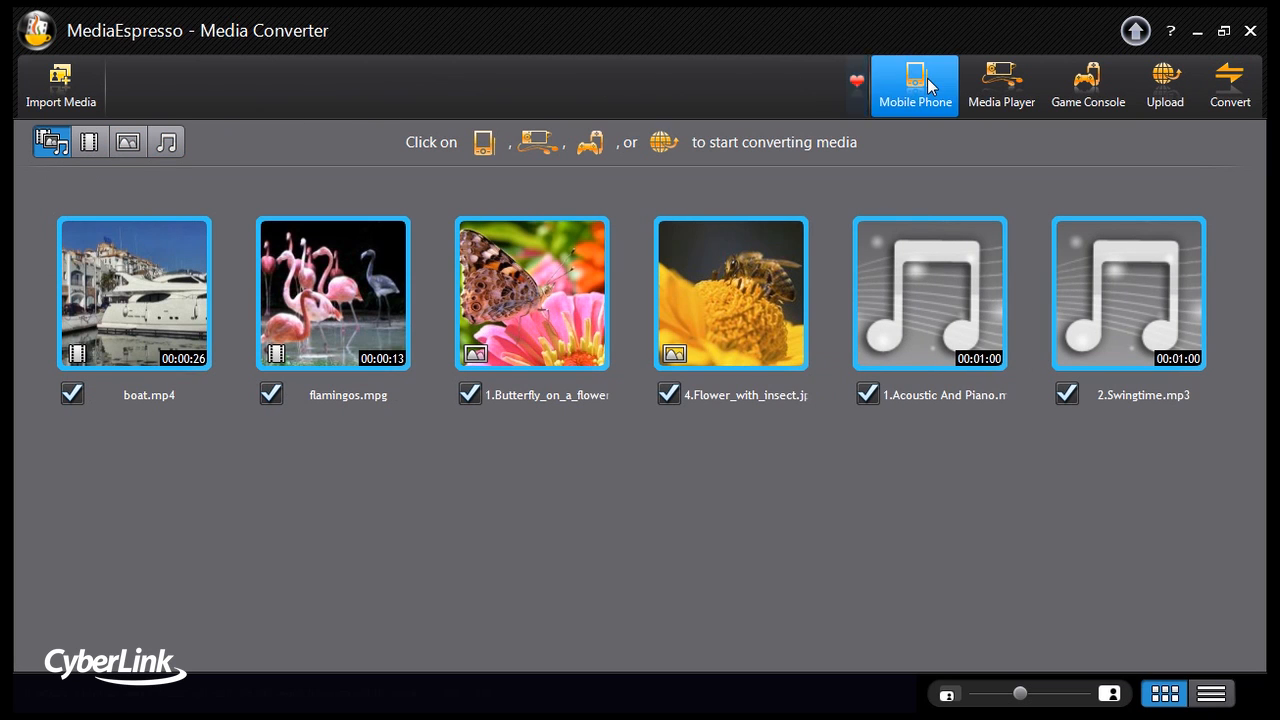
Step: Open the Mobile Phone brand list, briefly checking the media player brands
{"action": "left_click", "coordinate": [914, 85]}
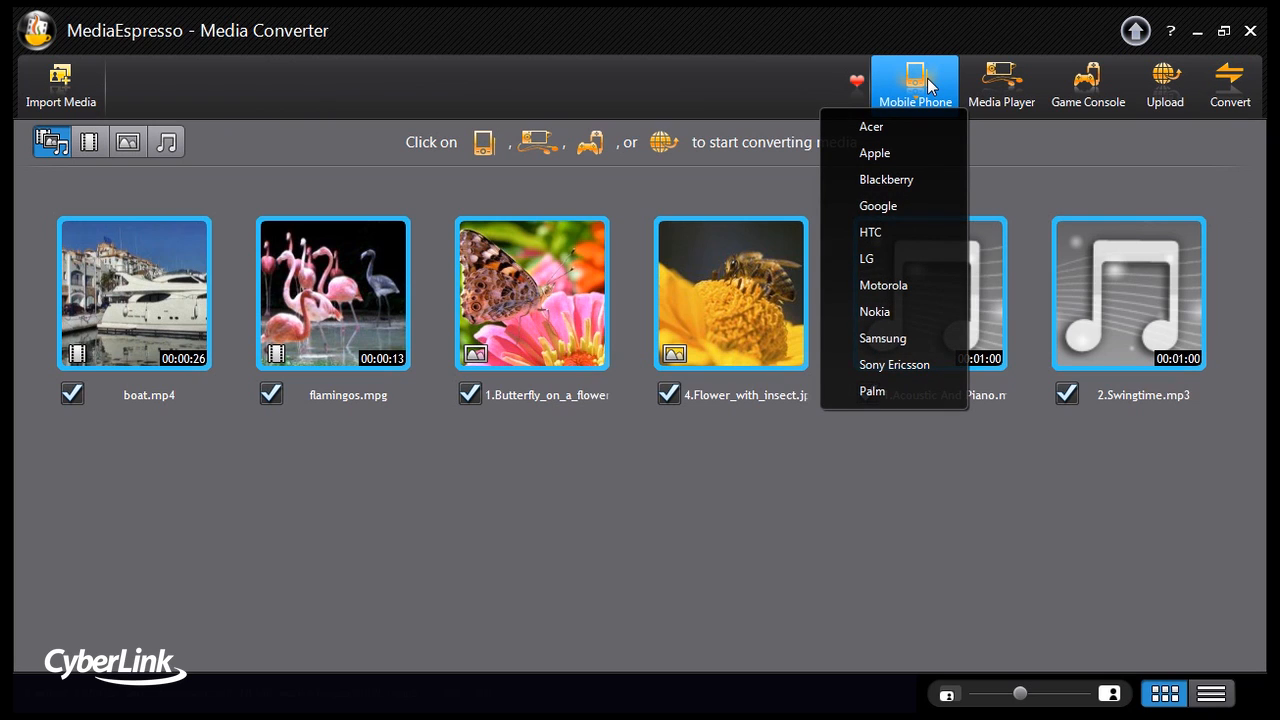
{"action": "left_click", "coordinate": [1001, 83]}
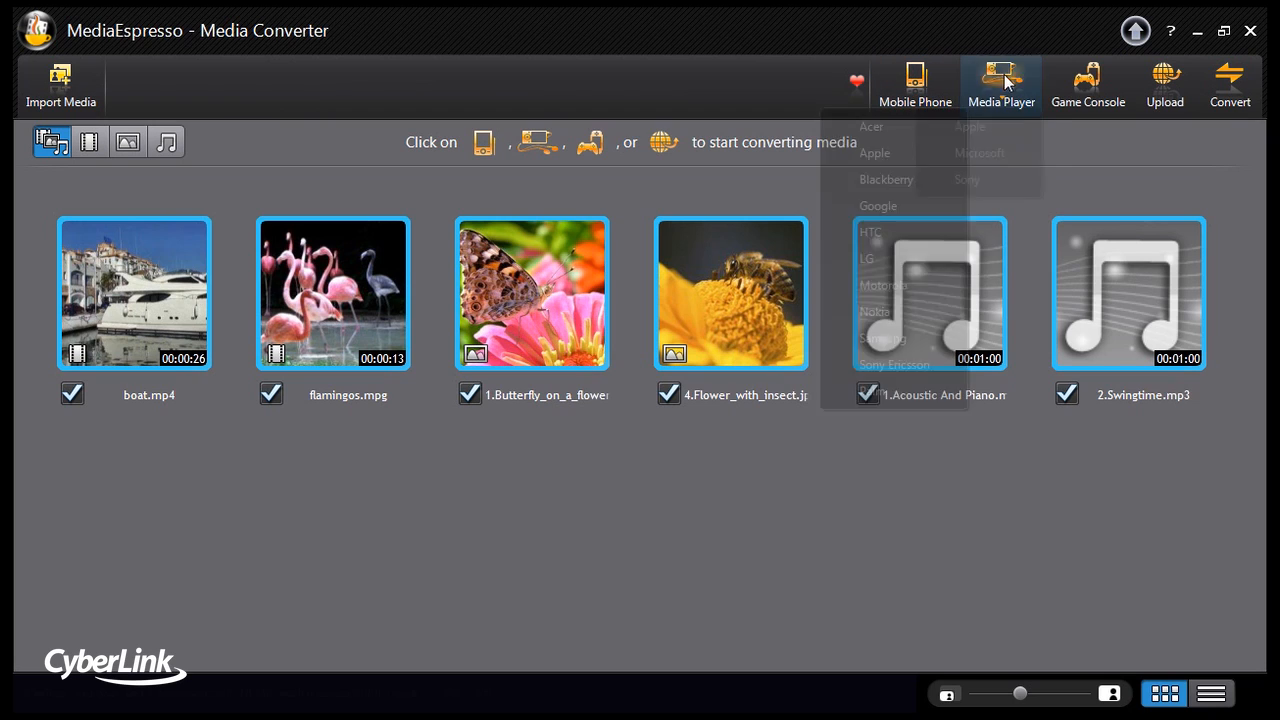
{"action": "left_click", "coordinate": [1001, 85]}
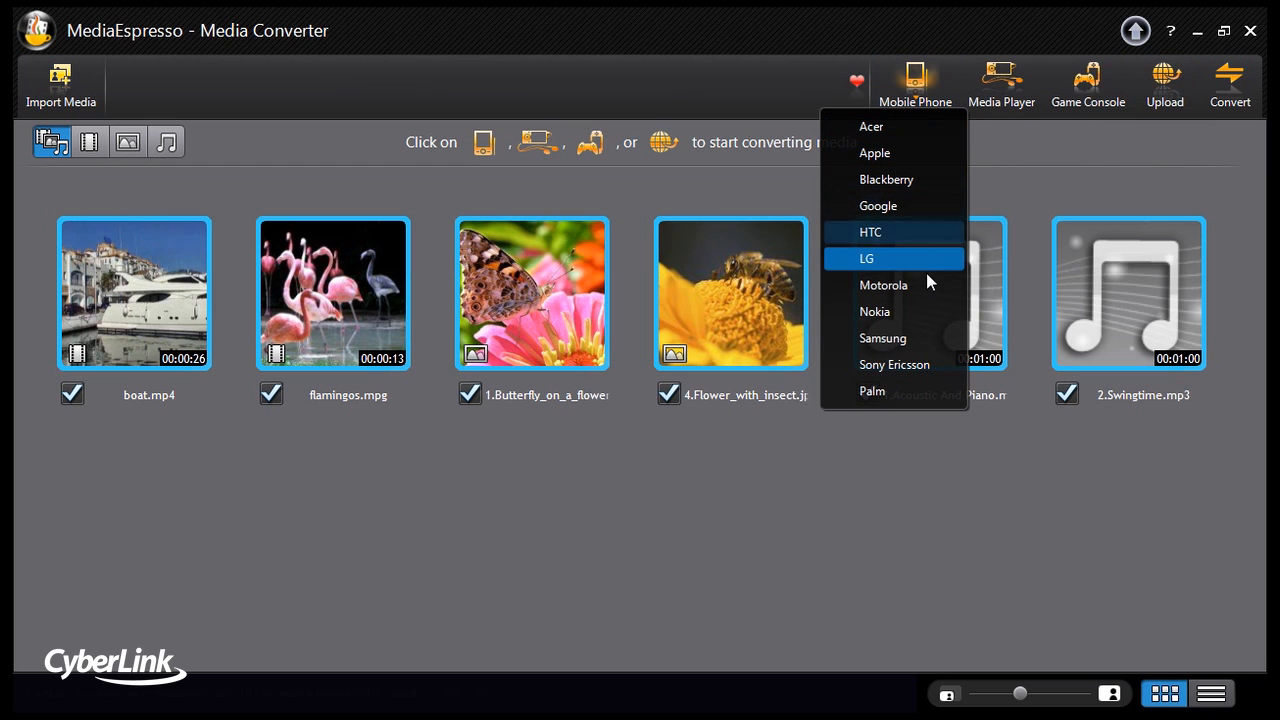
Step: Choose Motorola and keep MILESTONE as the device model
{"action": "left_click", "coordinate": [883, 285]}
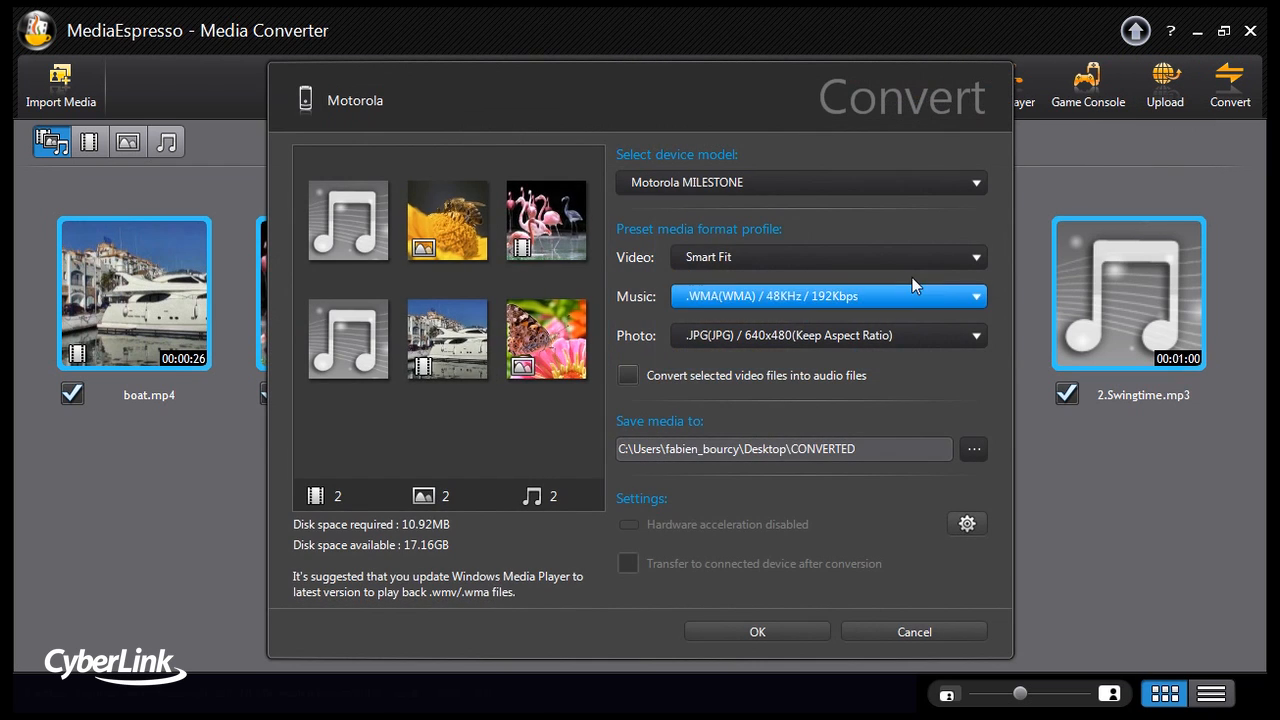
{"action": "left_click", "coordinate": [800, 182]}
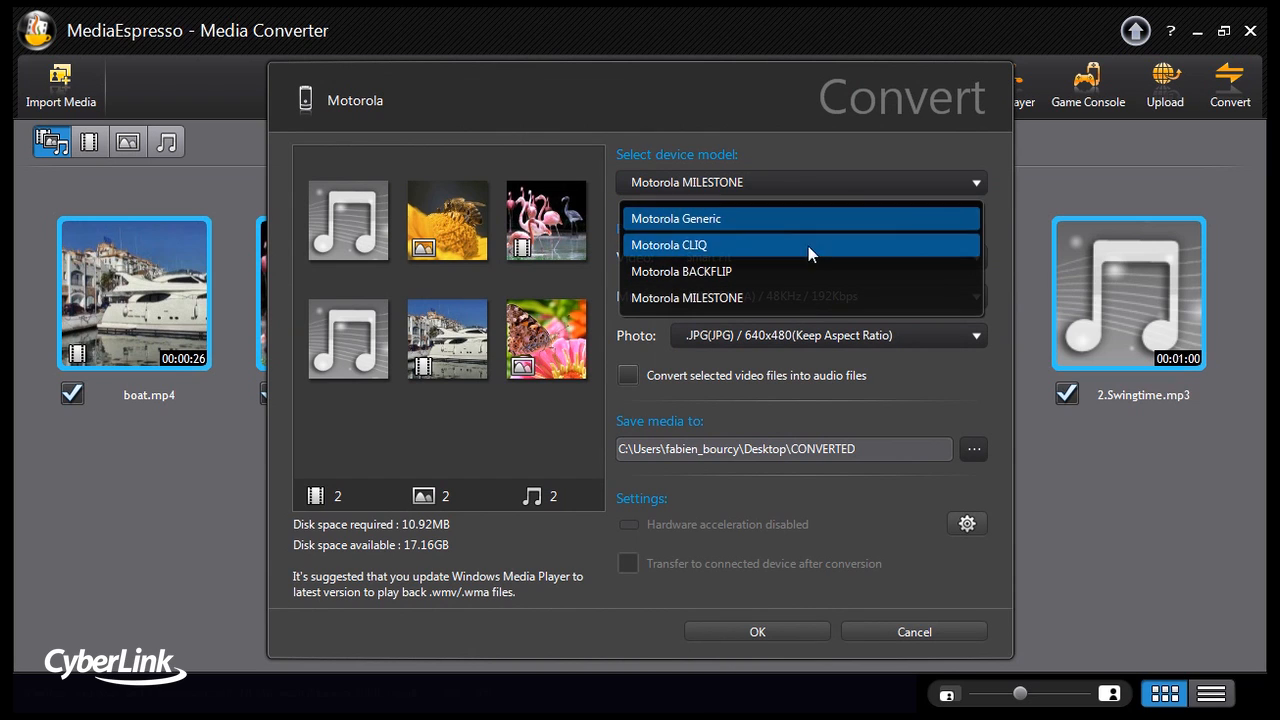
{"action": "left_click", "coordinate": [687, 297]}
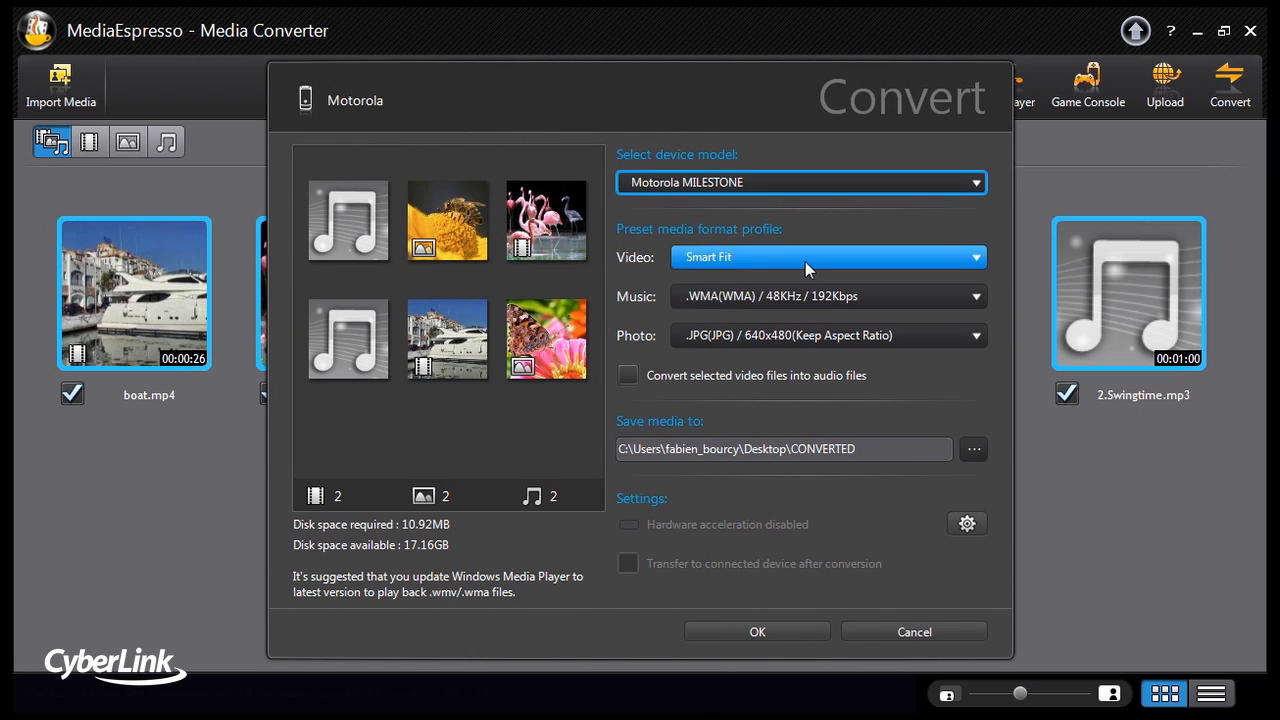
{"action": "mouse_move", "coordinate": [810, 335]}
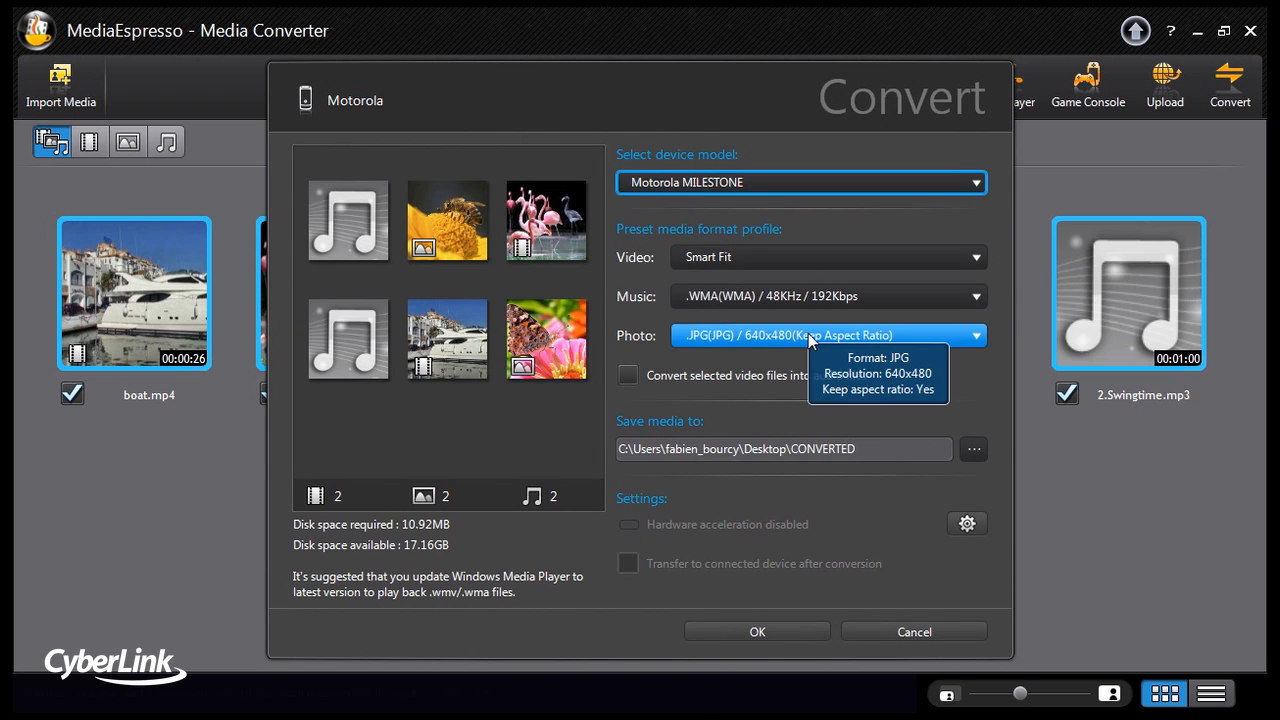
{"action": "mouse_move", "coordinate": [966, 524]}
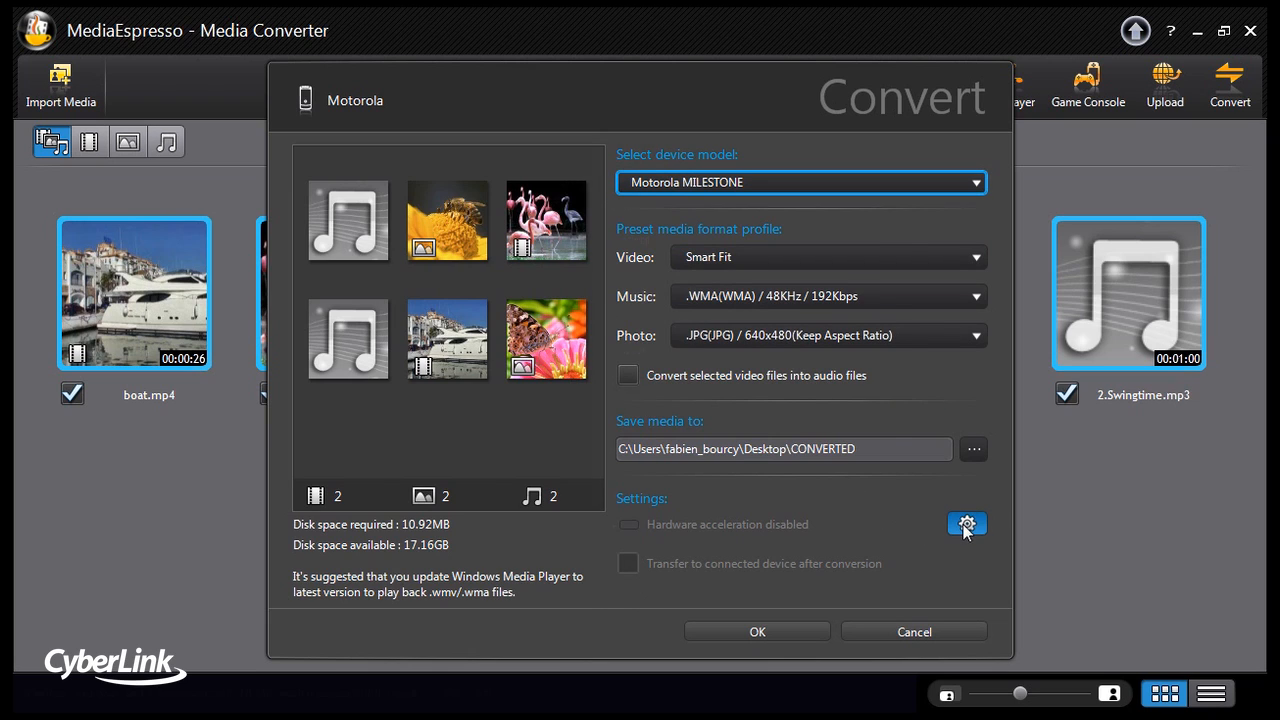
Step: Enable TrueTheater AutoLight, Denoise and hardware encoding/decoding in conversion settings
{"action": "left_click", "coordinate": [966, 524]}
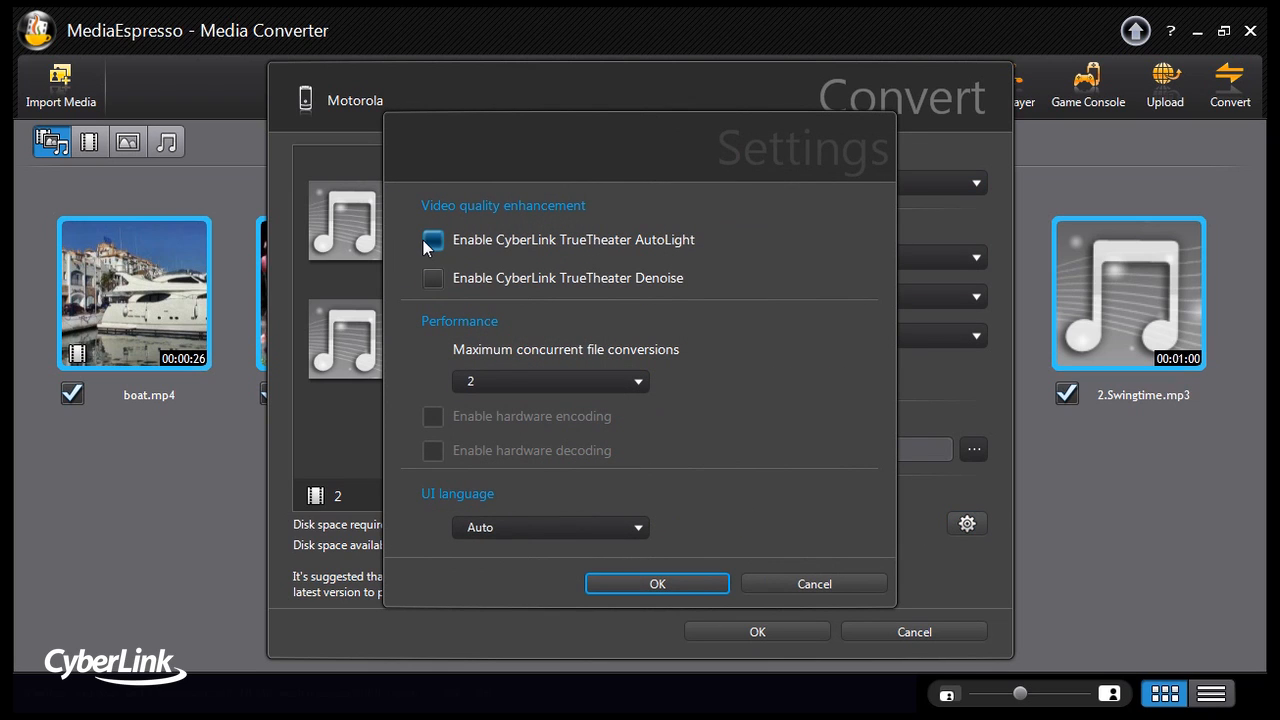
{"action": "left_click", "coordinate": [432, 240]}
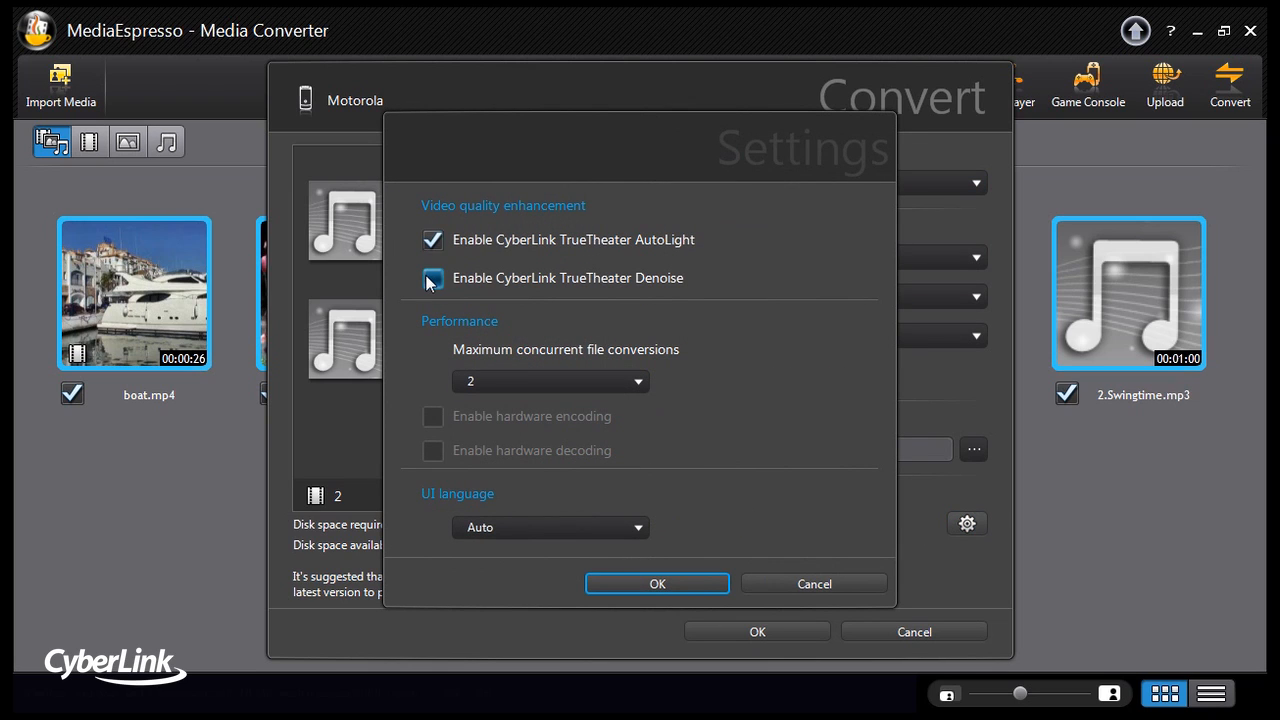
{"action": "left_click", "coordinate": [432, 278]}
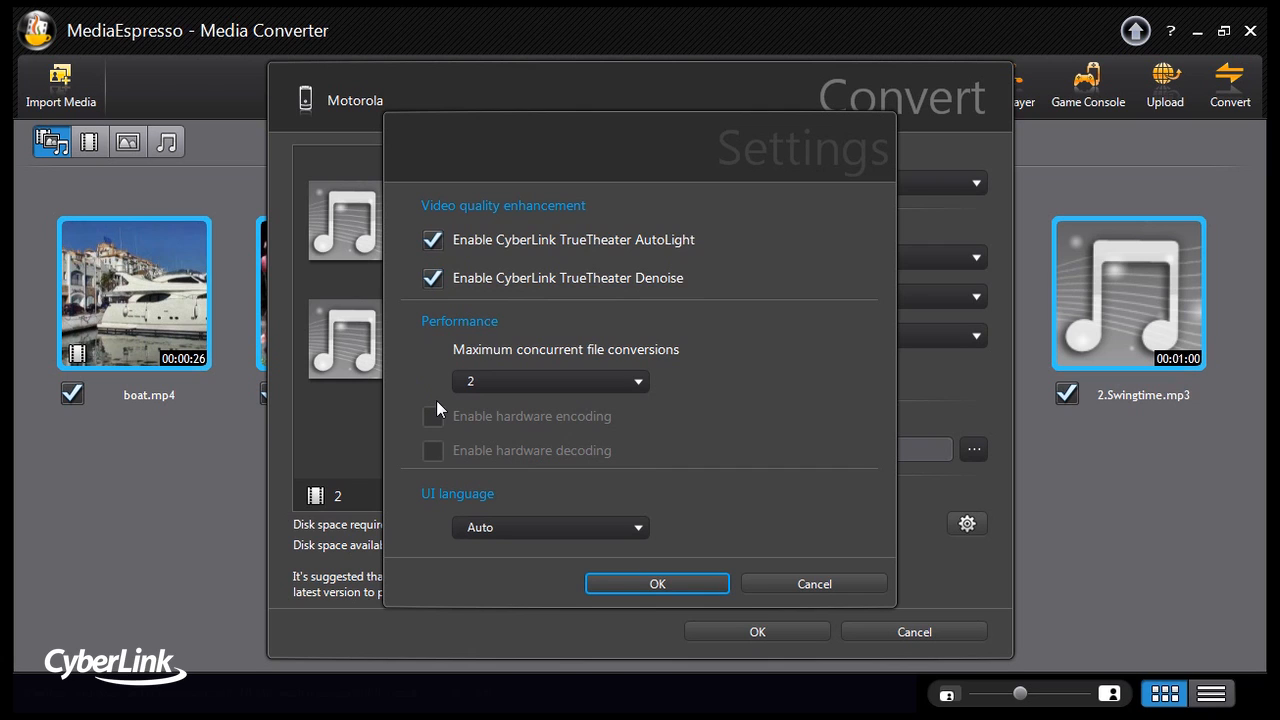
{"action": "left_click", "coordinate": [433, 415]}
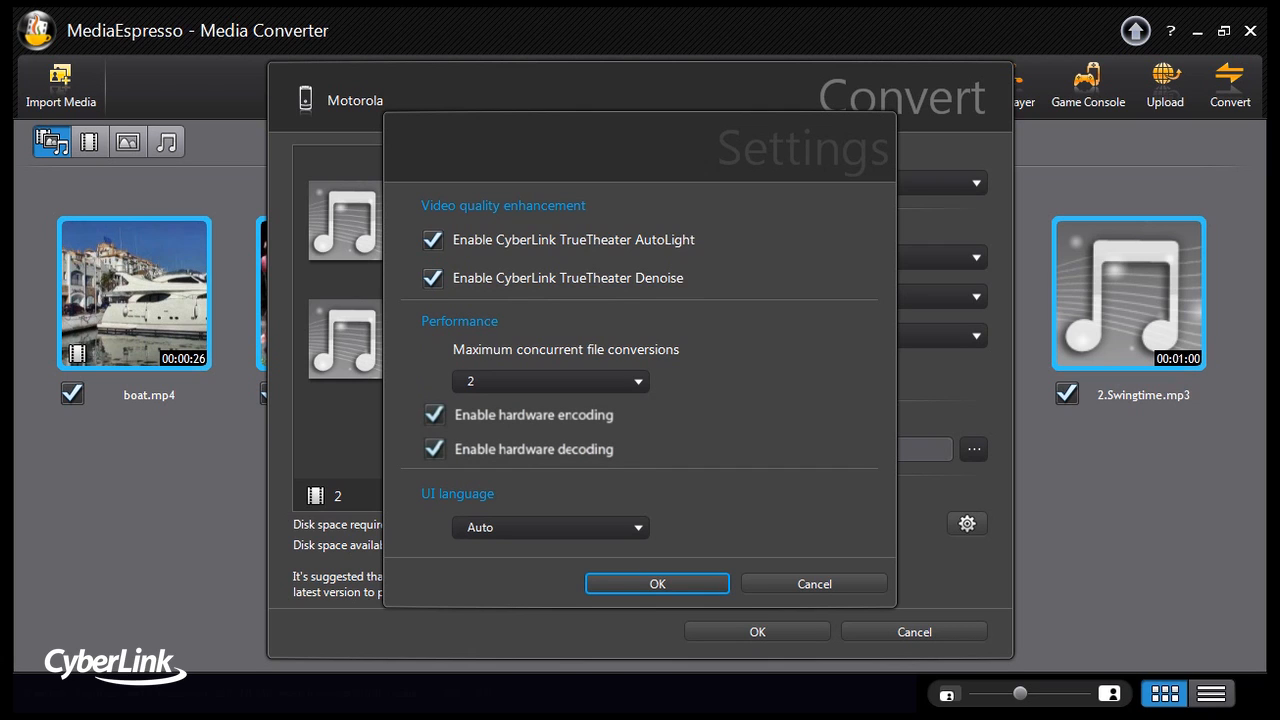
{"action": "left_click", "coordinate": [657, 583]}
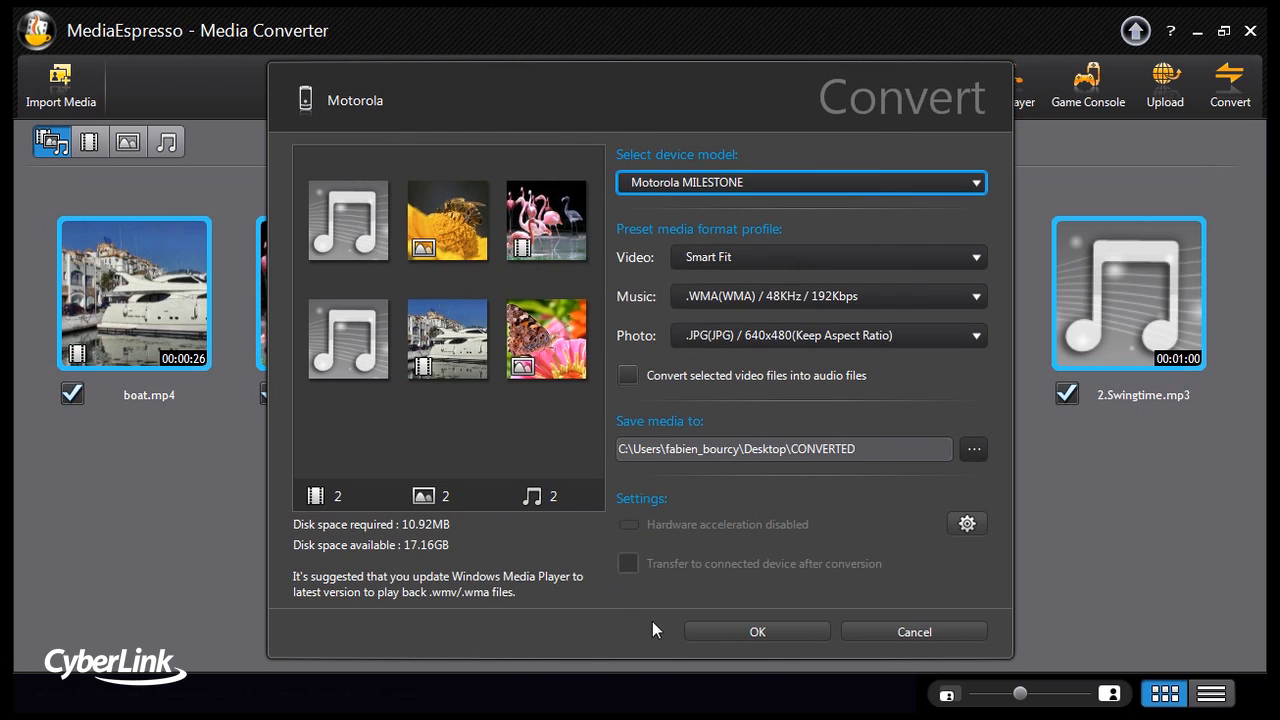